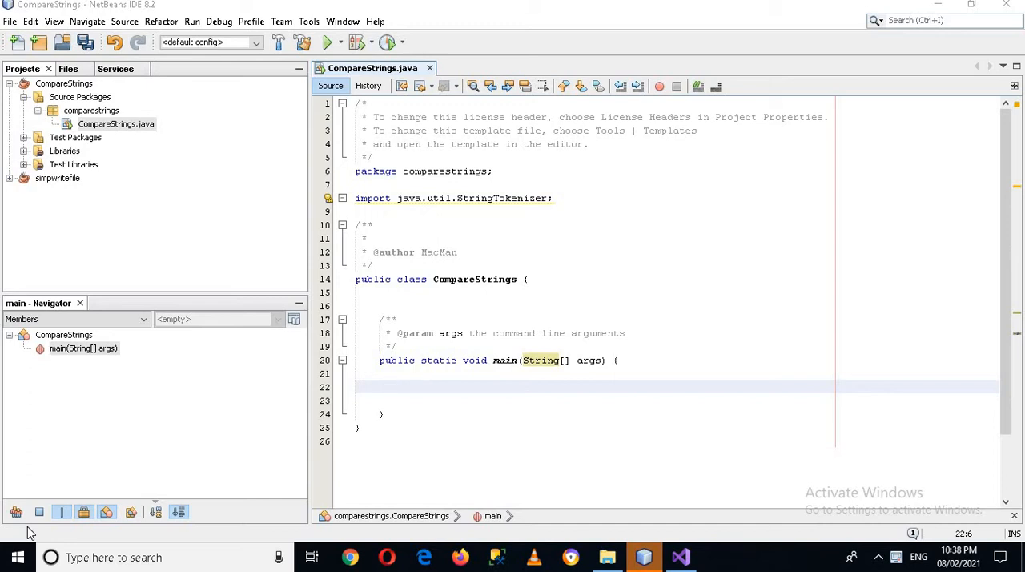
- Write String a = "The Quick Brown fox Jumps over the lazy dog"; in main and begin the StringTokenizer line
click(385, 387)
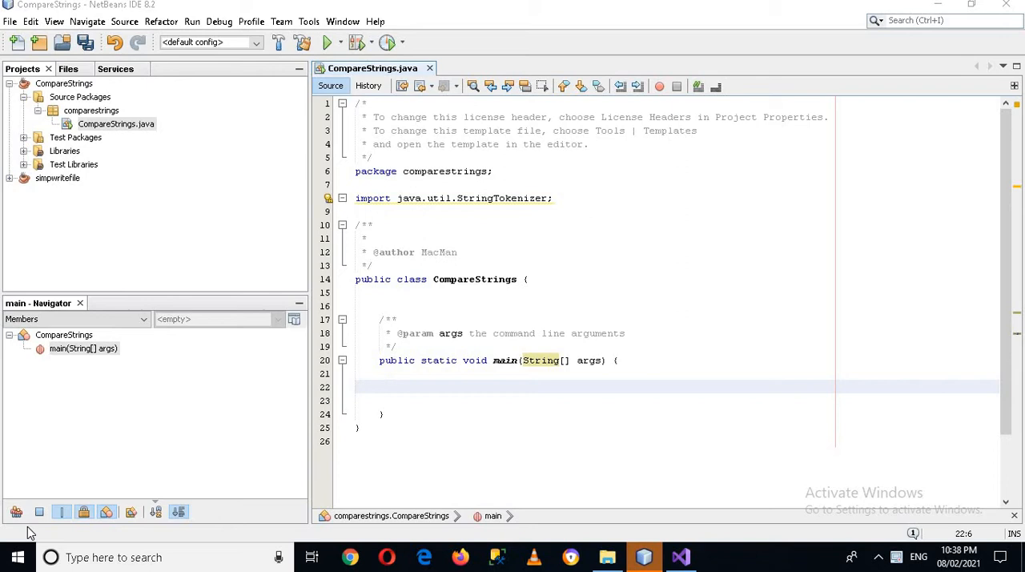
click(385, 386)
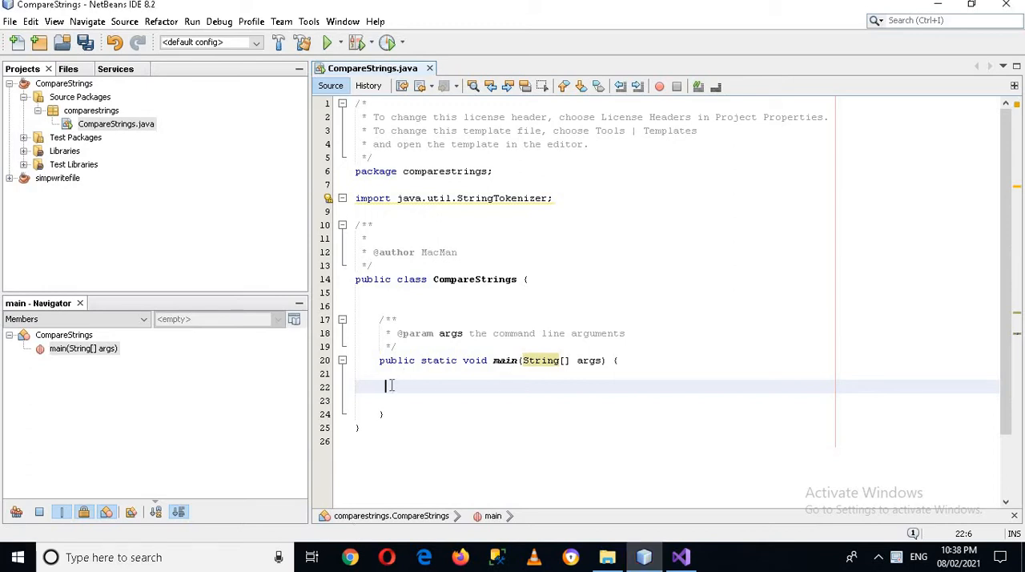
text(str)
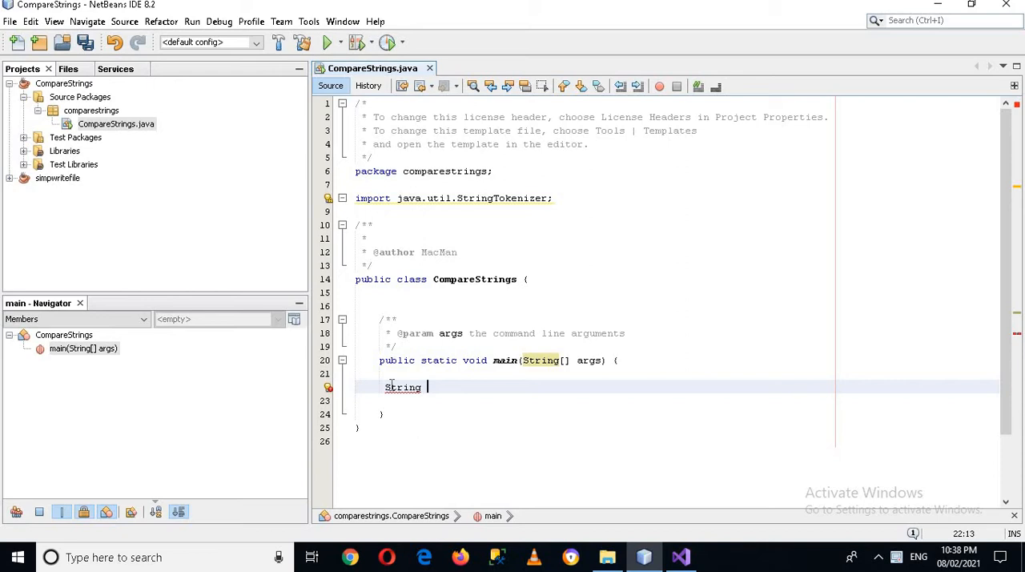
text(a =)
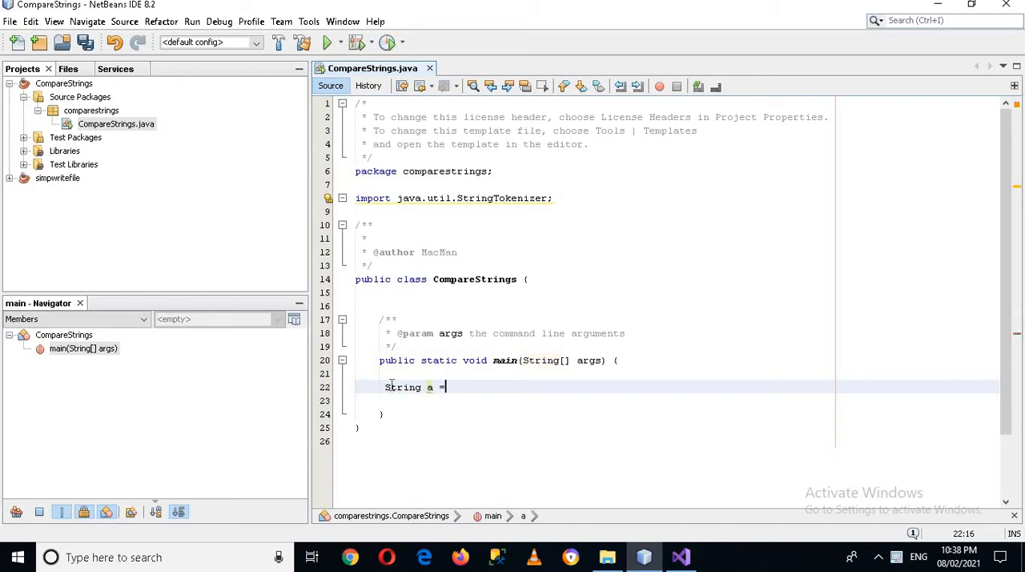
text("The Quick)
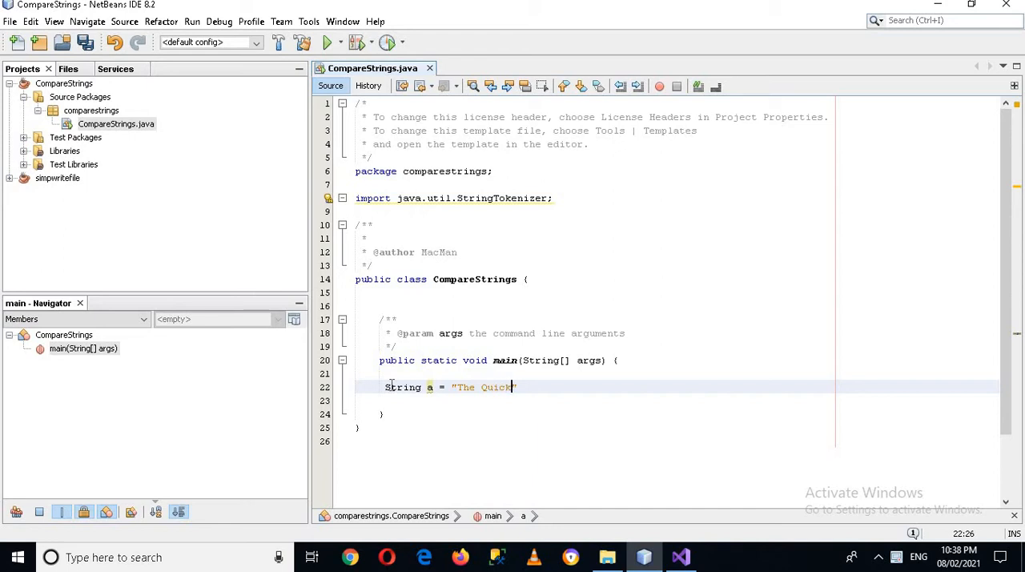
text(Bro)
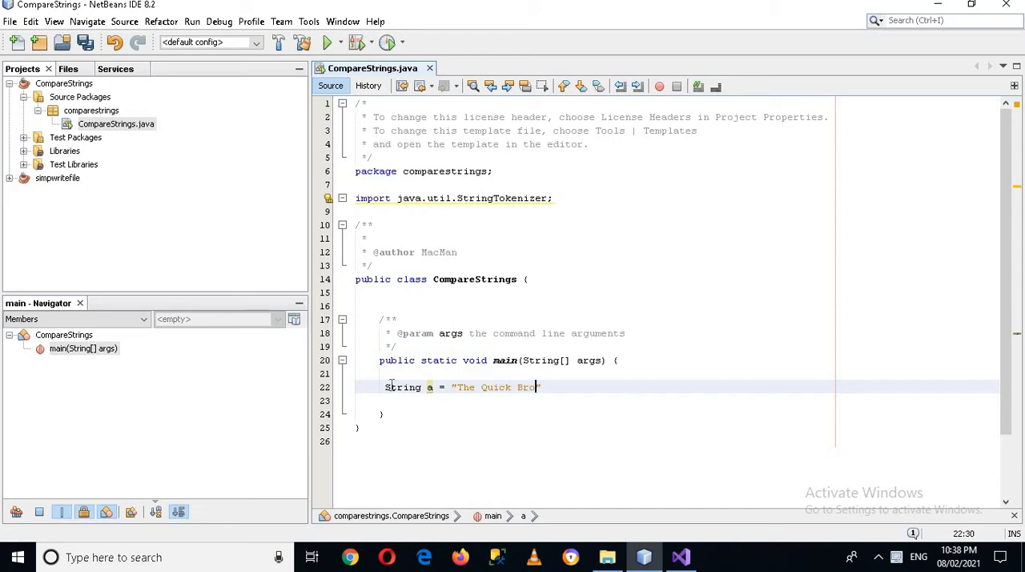
text(wn fox)
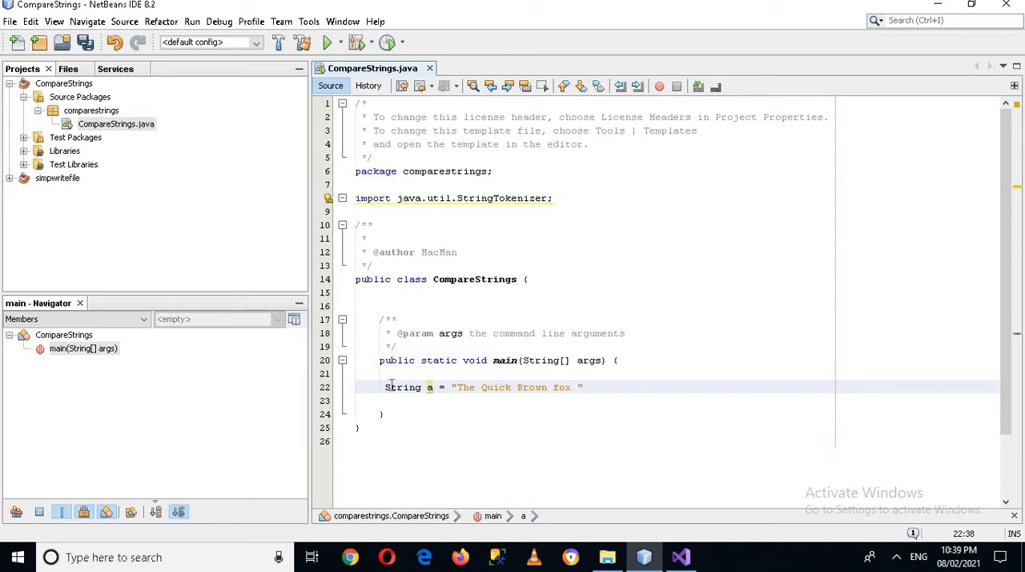
text(Jumpr)
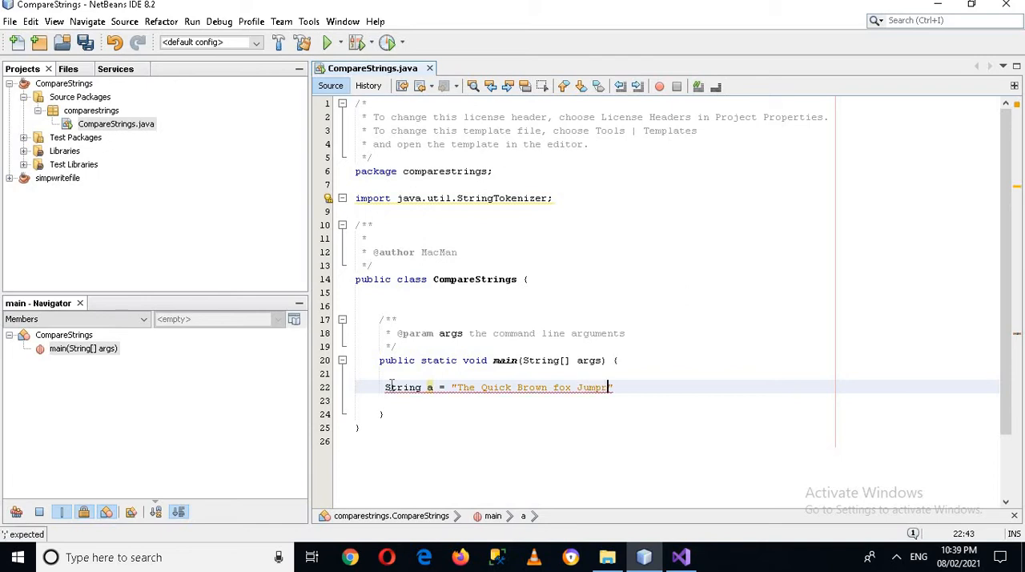
text(s)
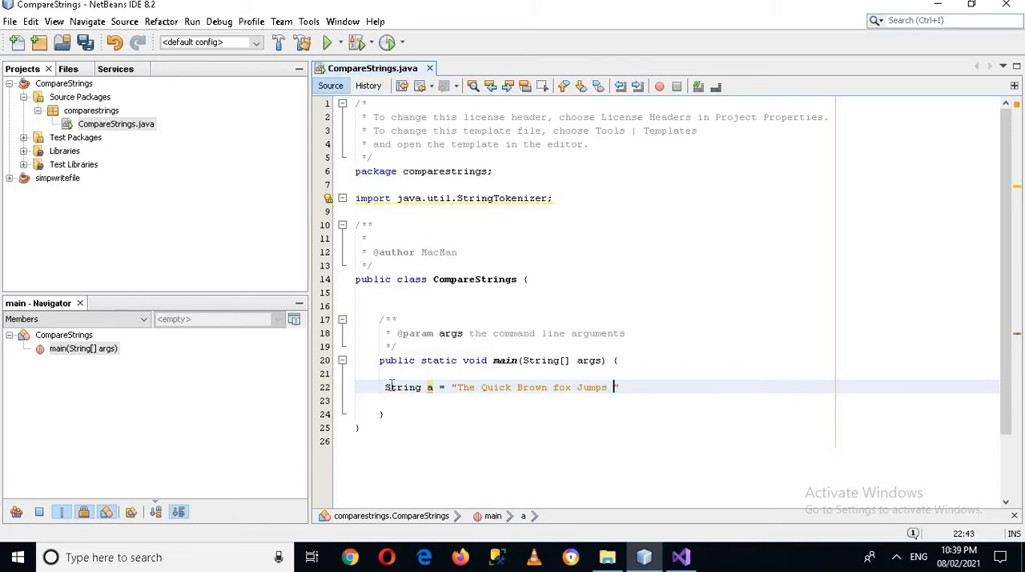
text(over the l)
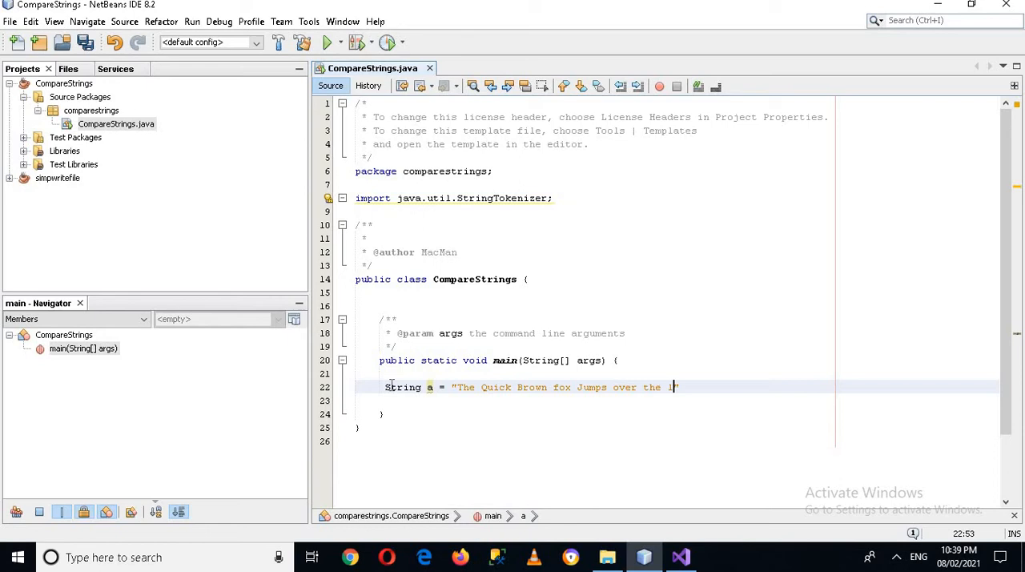
text(azy)
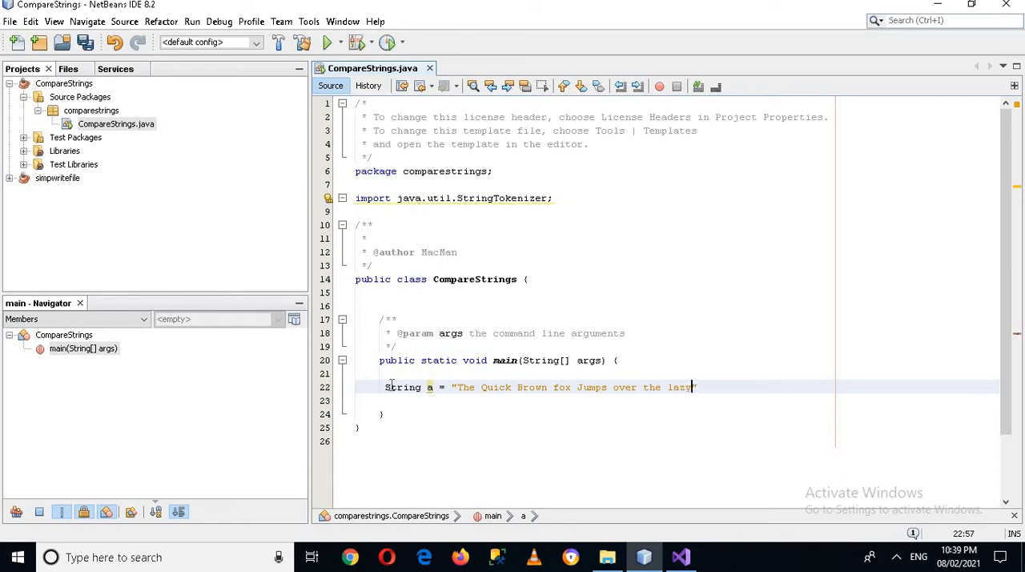
text(dog")
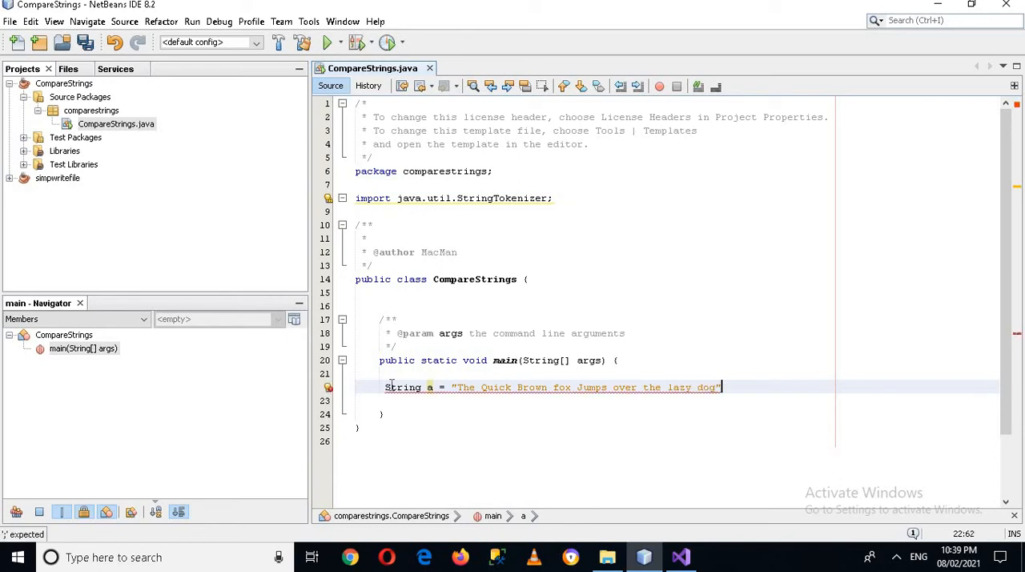
key(enter)
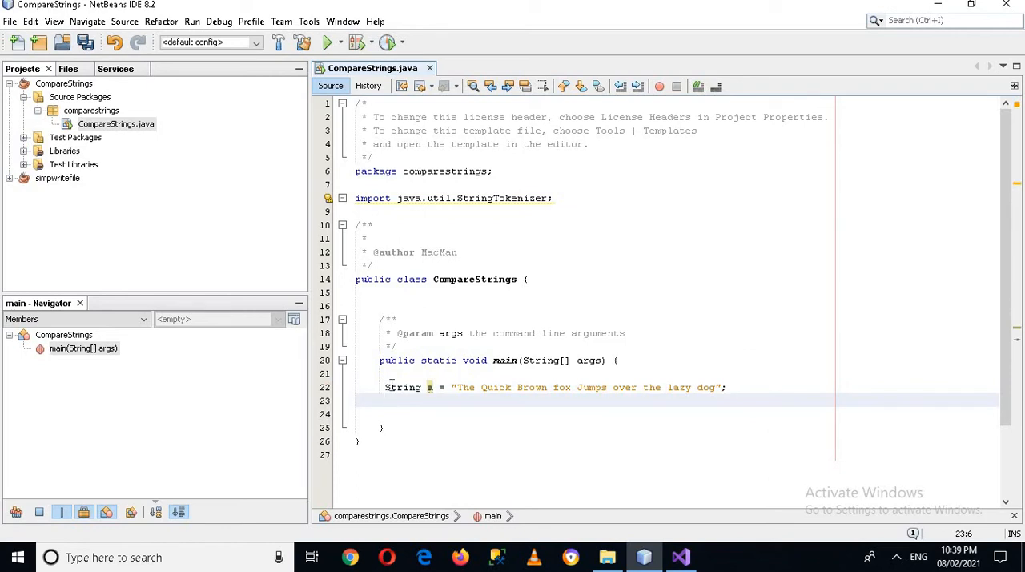
text(StringTokenizer)
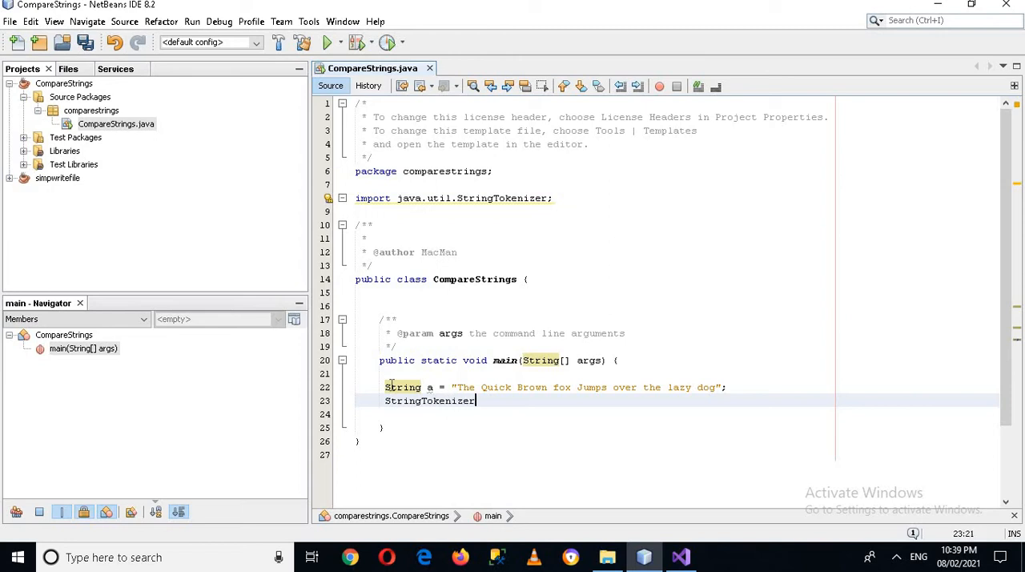
- Complete StringTokenizer token = new StringTokenizer(a); to split the sentence
text(token =)
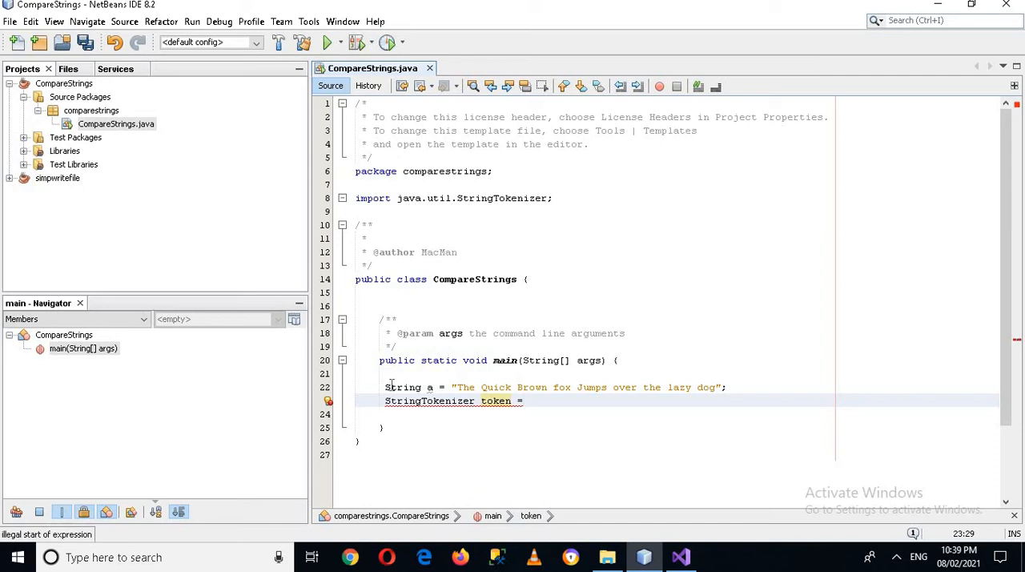
text(new)
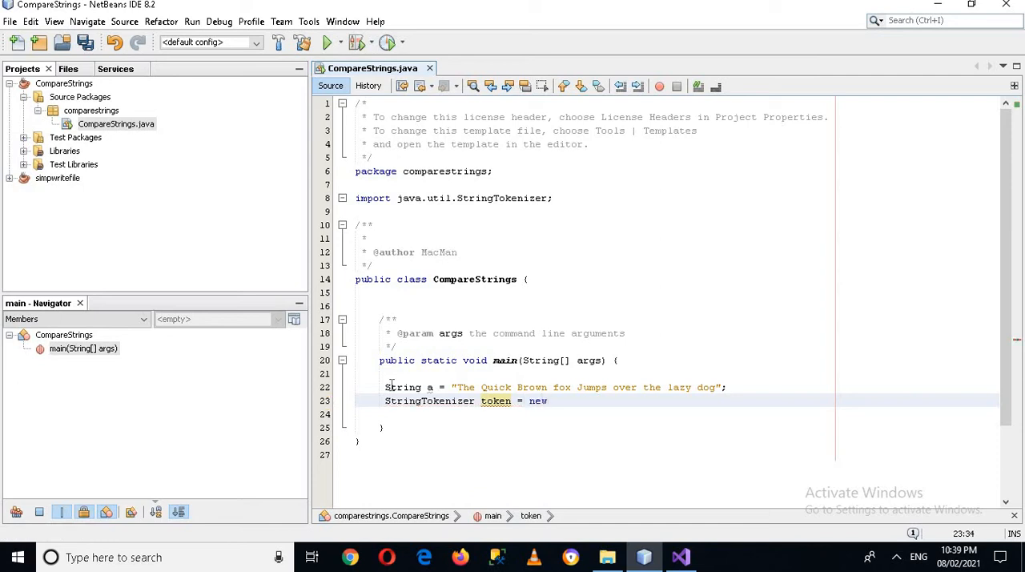
text(StringTokenizer(a);)
text(w)
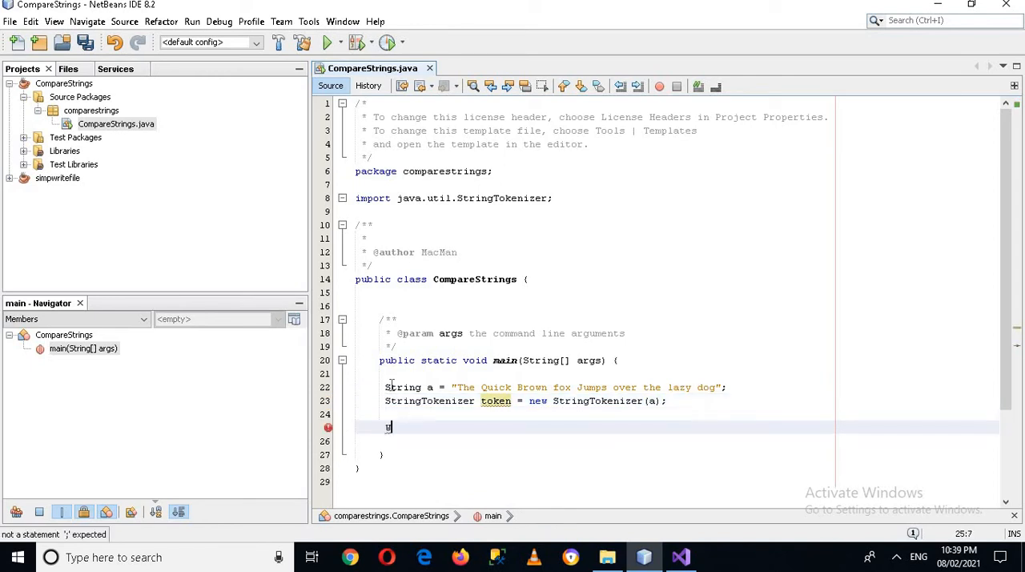
- Start a while(token.hasMoreTokens()) loop, correcting the keyword's capital W
text(While)
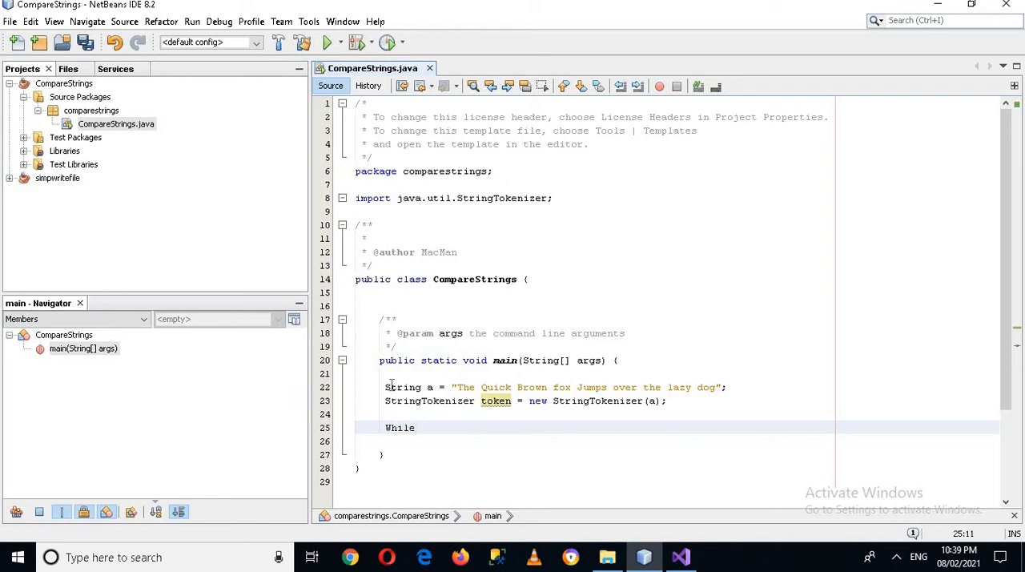
key(backspace)
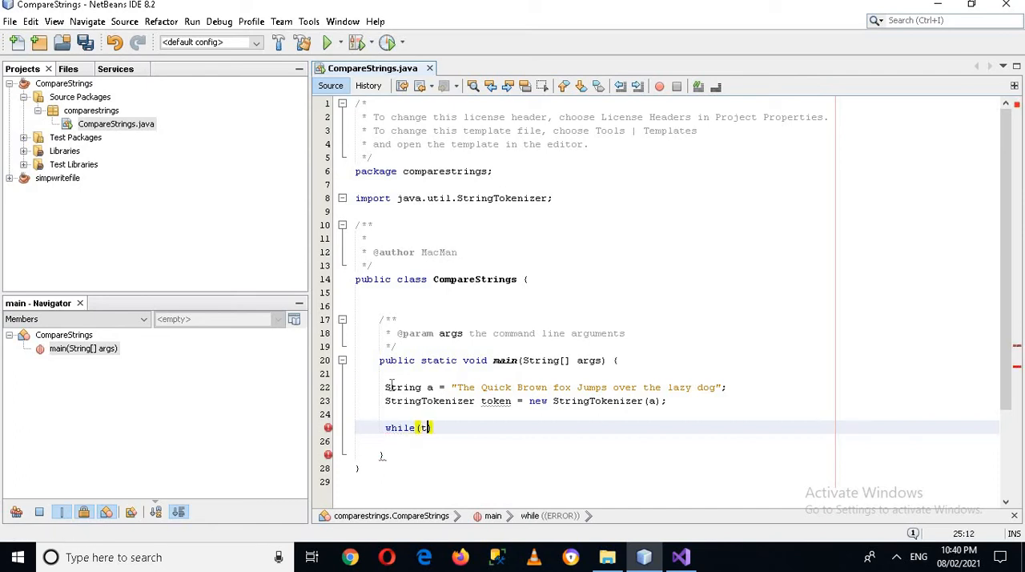
text(oken)
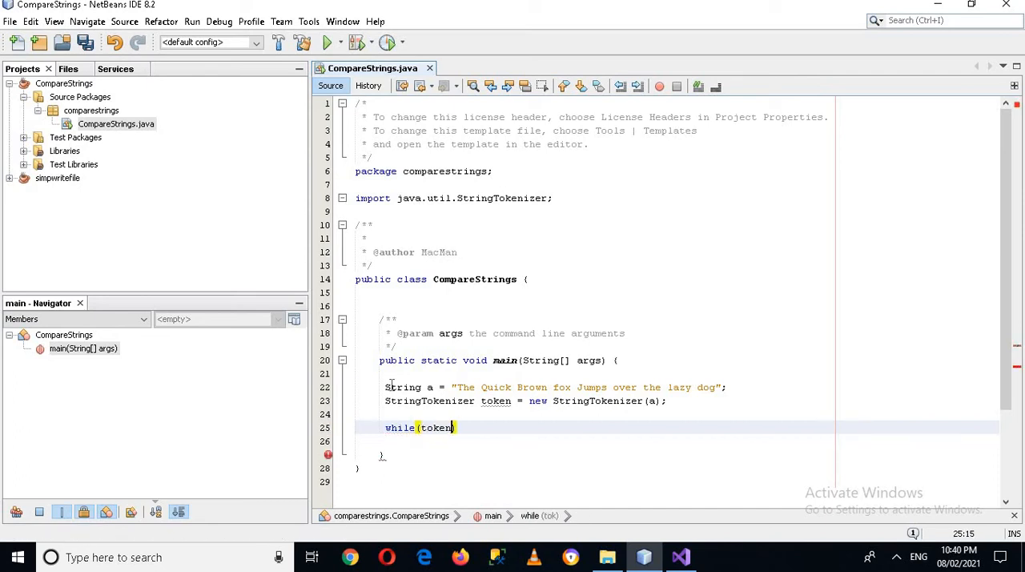
text(.hasMoreTokens()
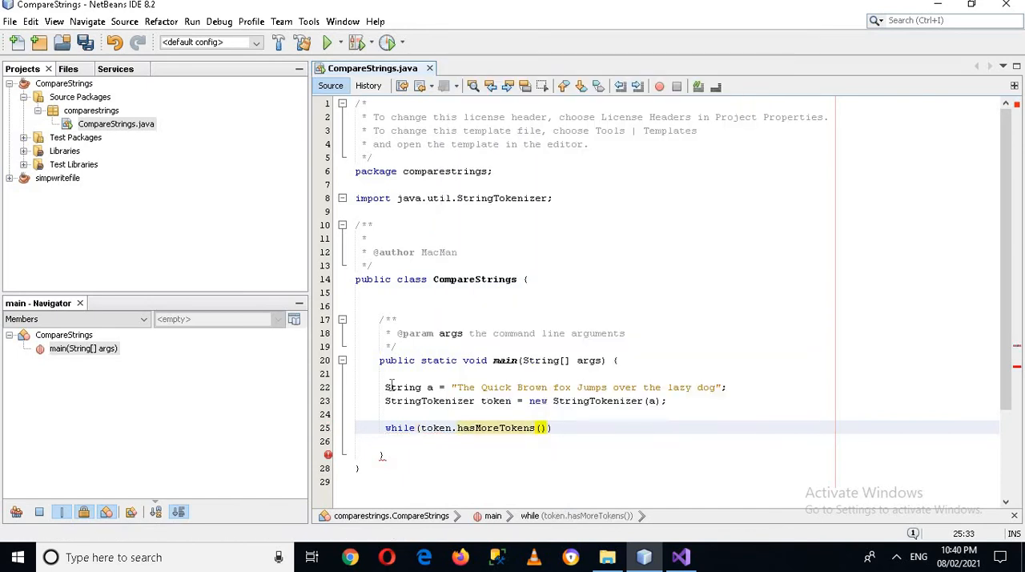
text({)
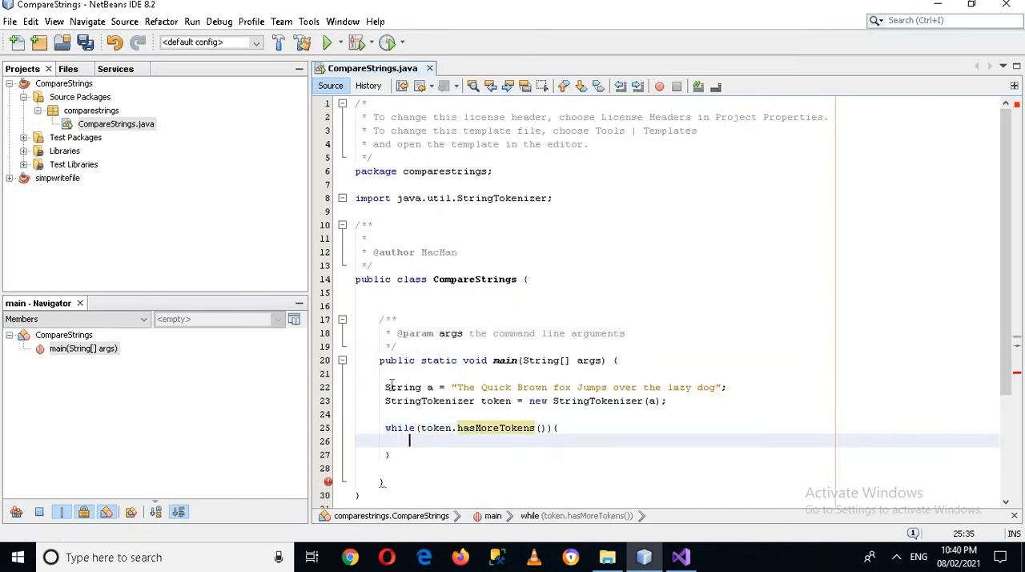
- Inside the loop, print each word with System.out.println(token.nextToken())
text(Sys)
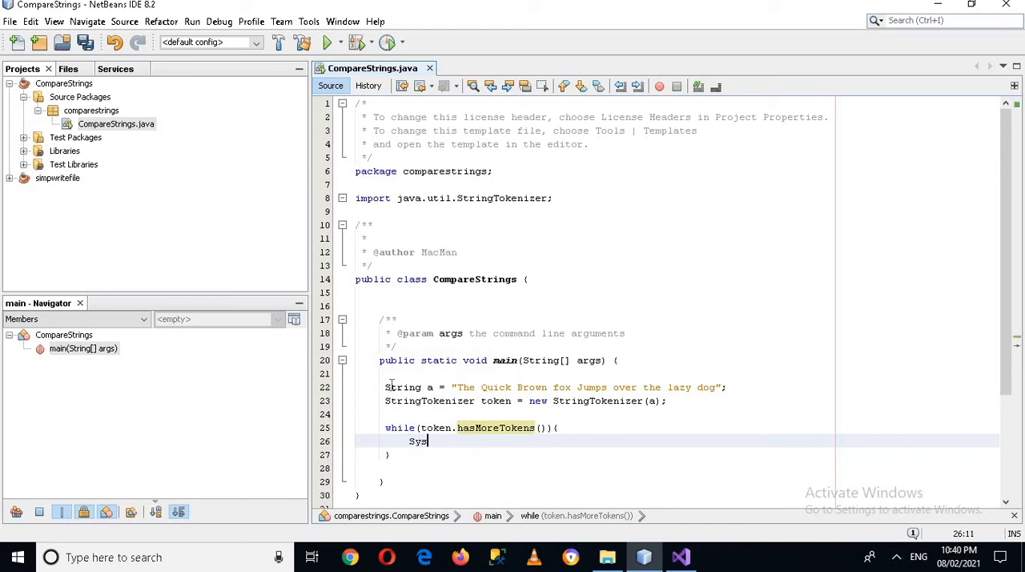
text(tem.out)
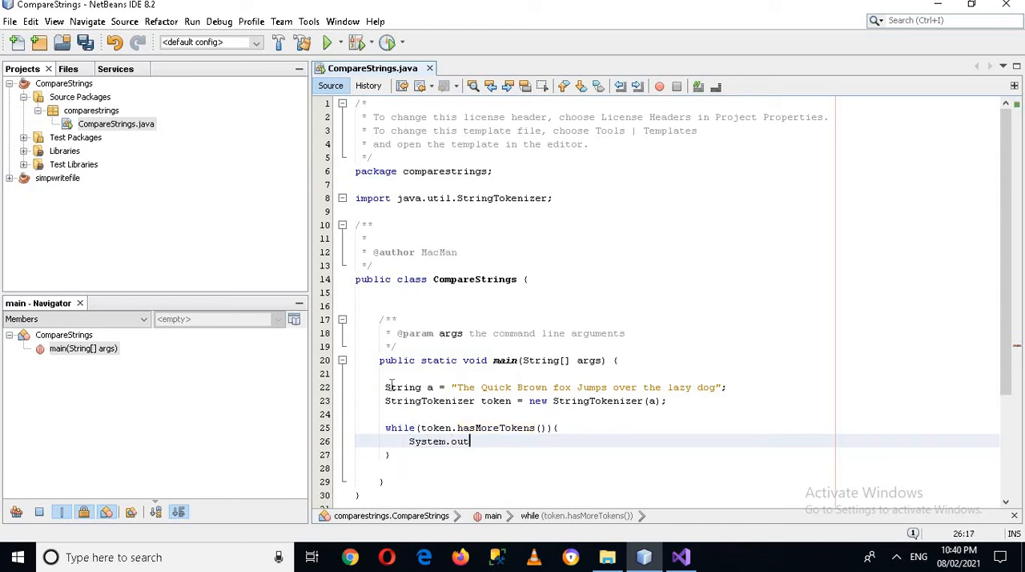
text(.println(t);)
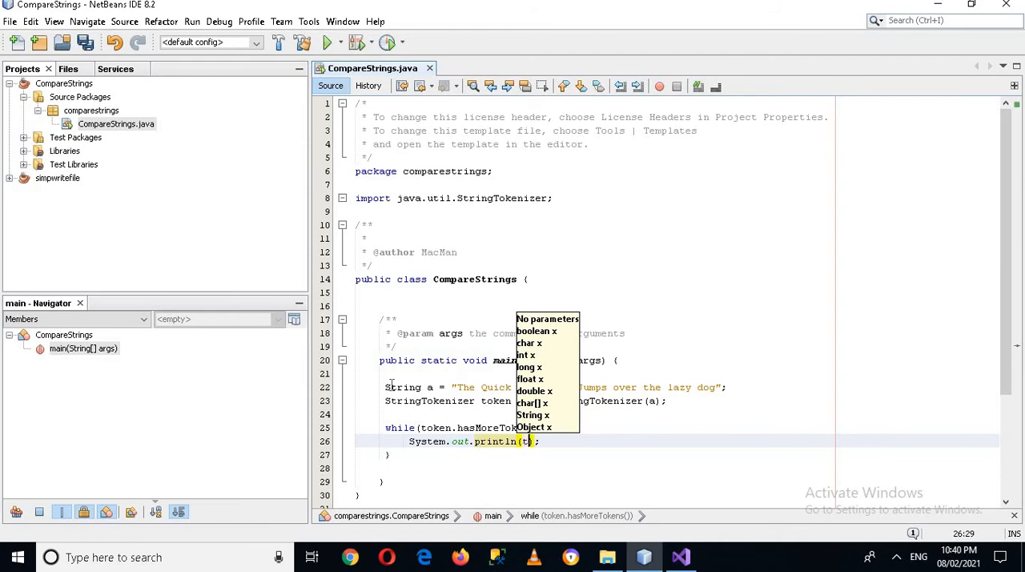
text(oken.)
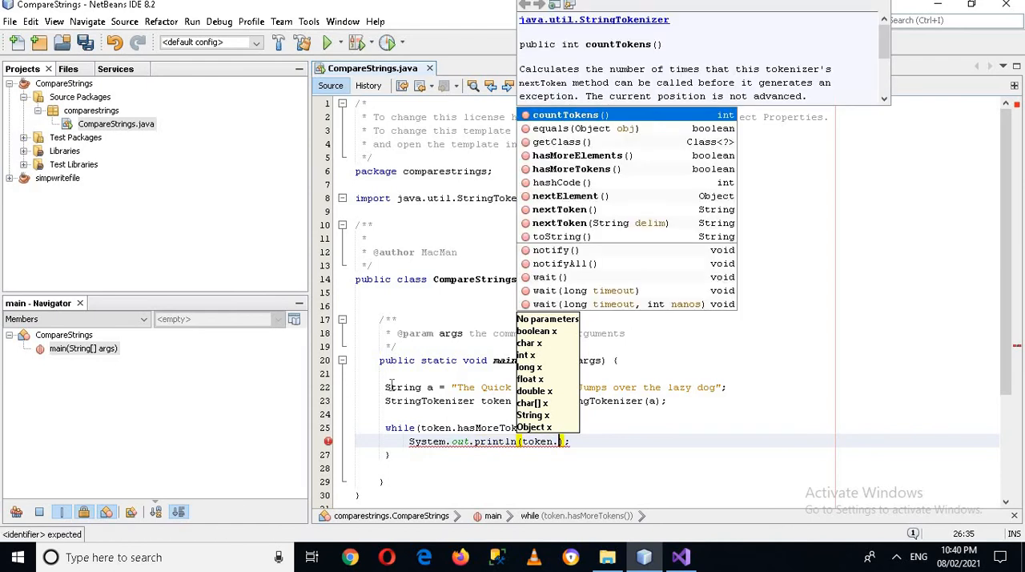
text(nextToken()
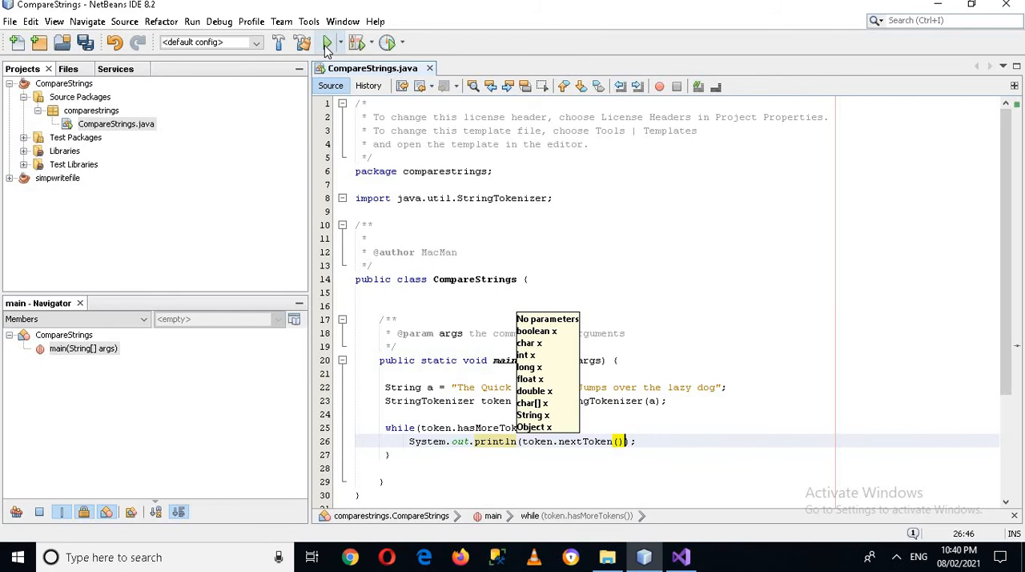
- Run CompareStrings so each word prints on its own line, then close the Output window
click(327, 43)
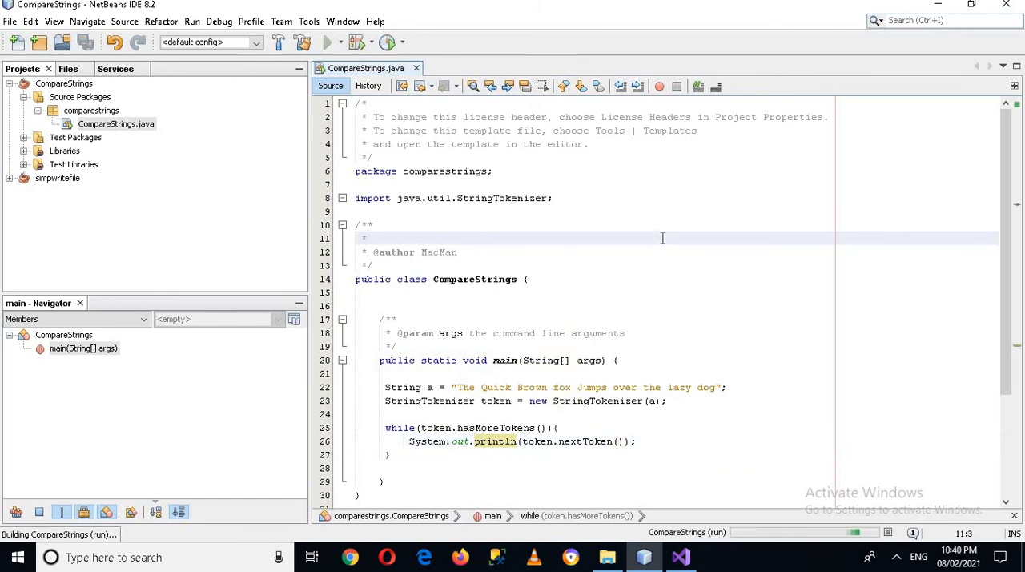
click(327, 42)
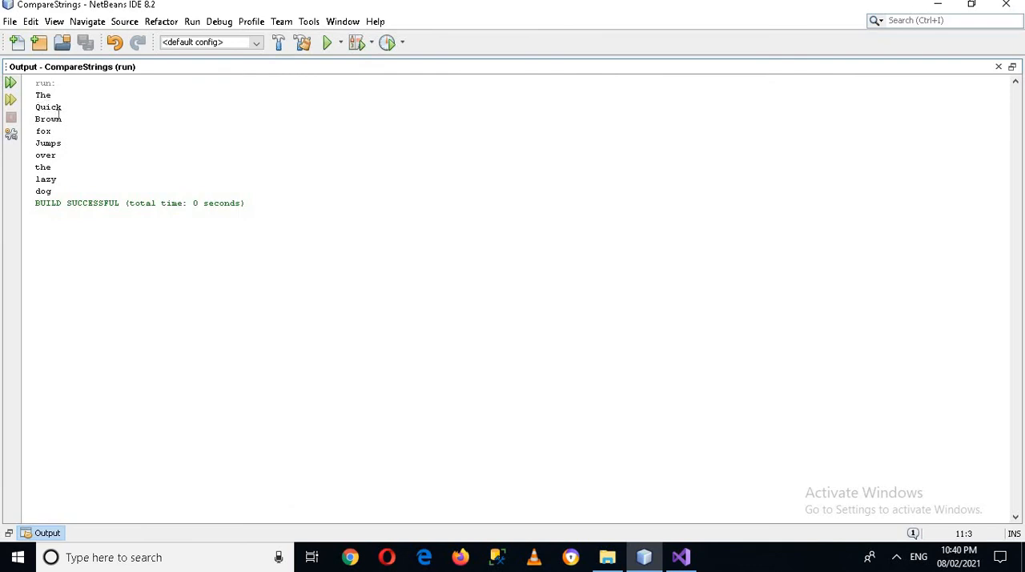
mouse_move(727, 108)
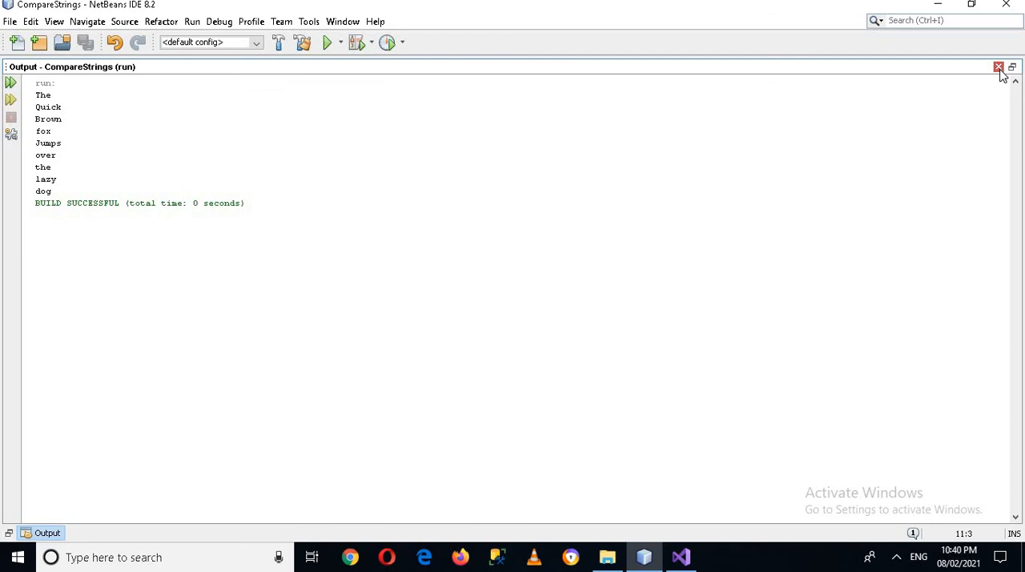
click(999, 67)
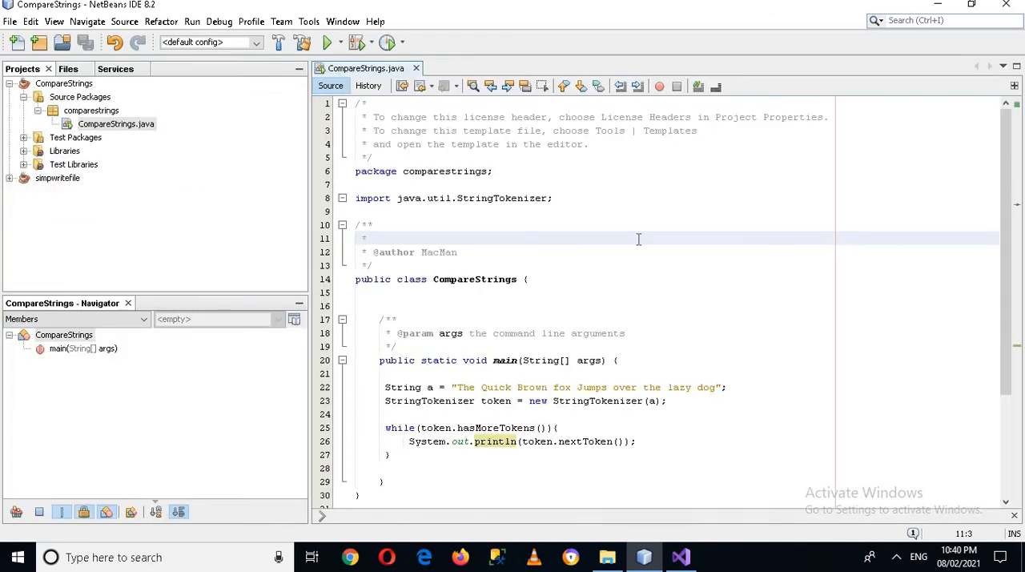